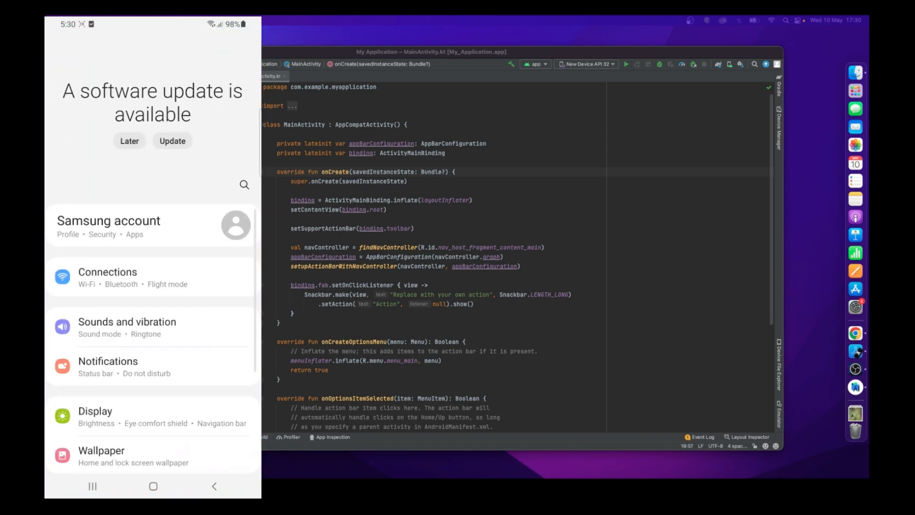
# Dismiss the software update prompt and reach the Debugging section of Developer options
pyautogui.click(129, 140)
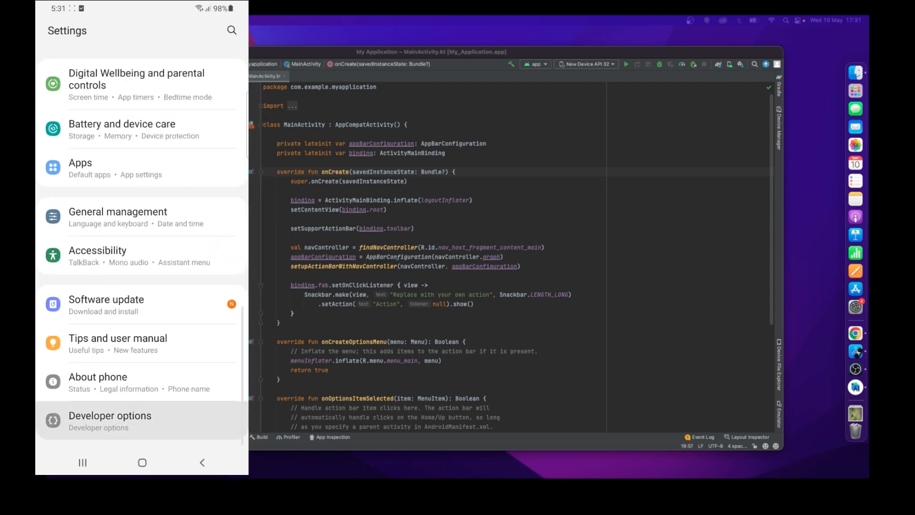
pyautogui.click(110, 420)
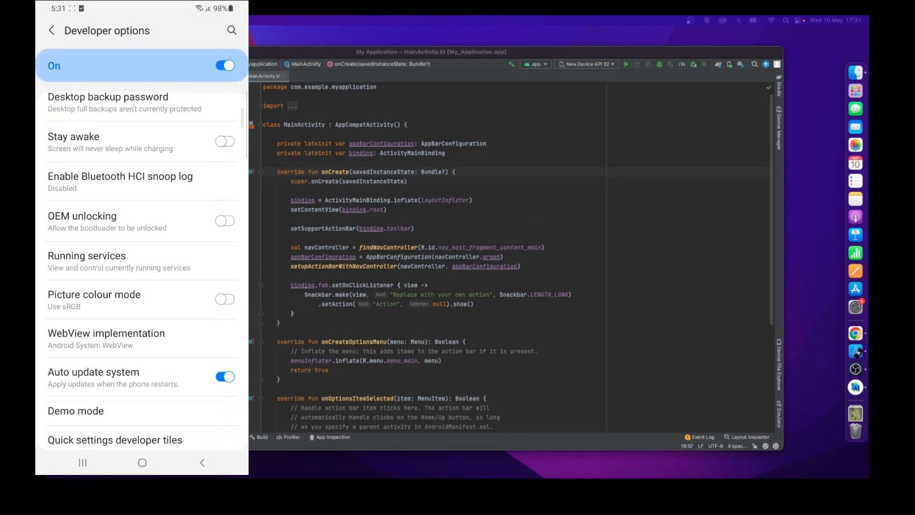
pyautogui.scroll(-3)
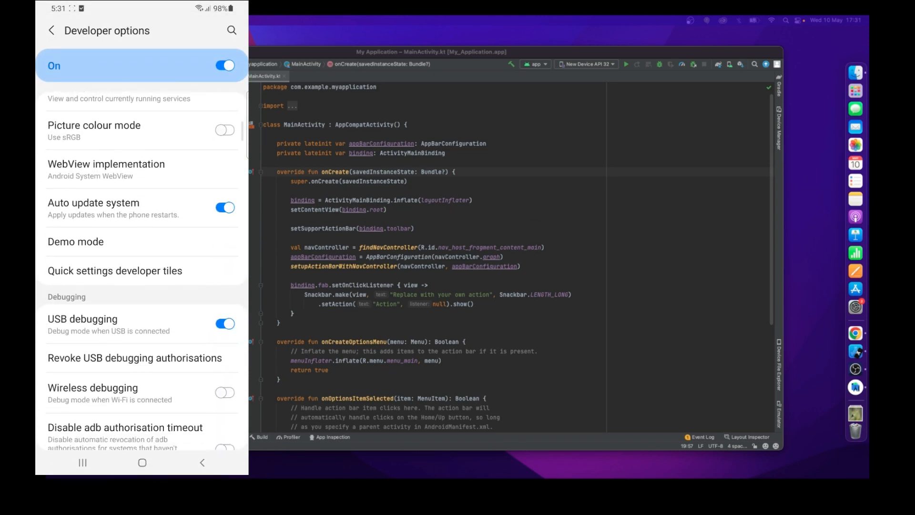
pyautogui.scroll(-3)
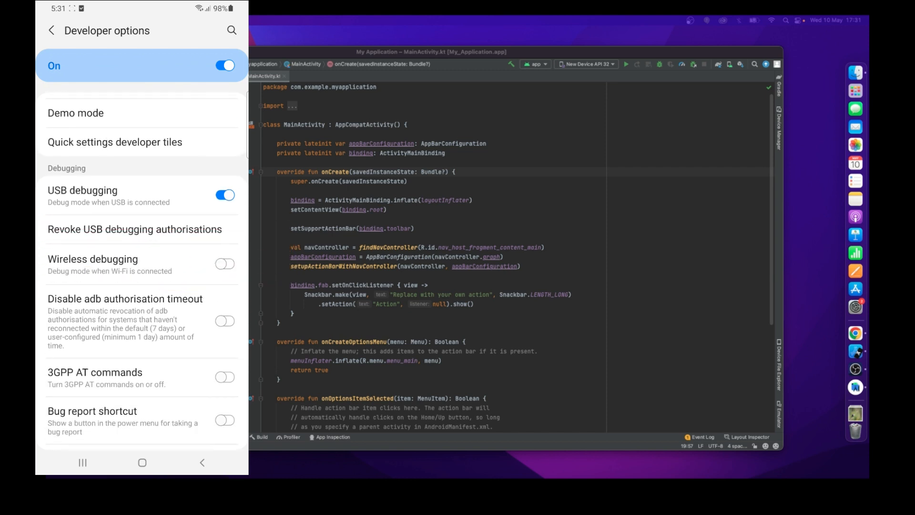
# Switch Wireless debugging on, revealing the phone's device name and IP address
pyautogui.click(92, 260)
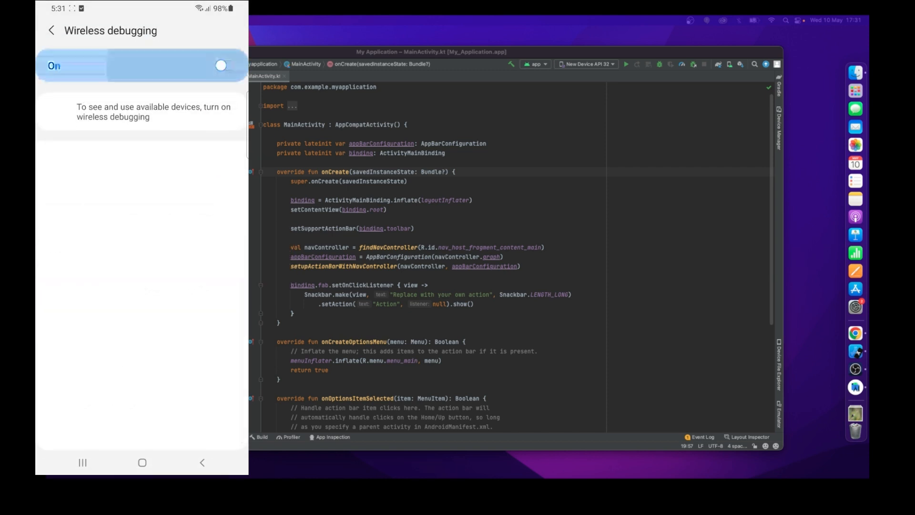
pyautogui.click(221, 65)
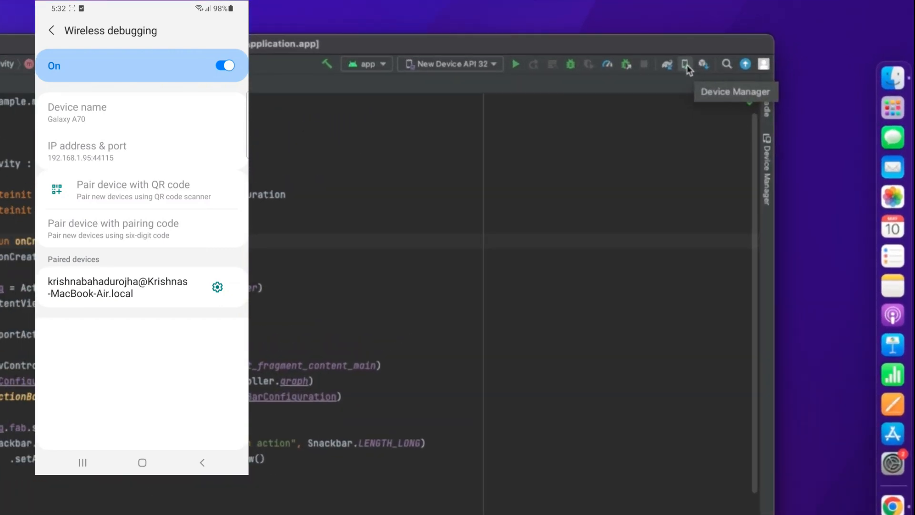
# Show the Physical devices list in the Device Manager, currently empty
pyautogui.click(685, 64)
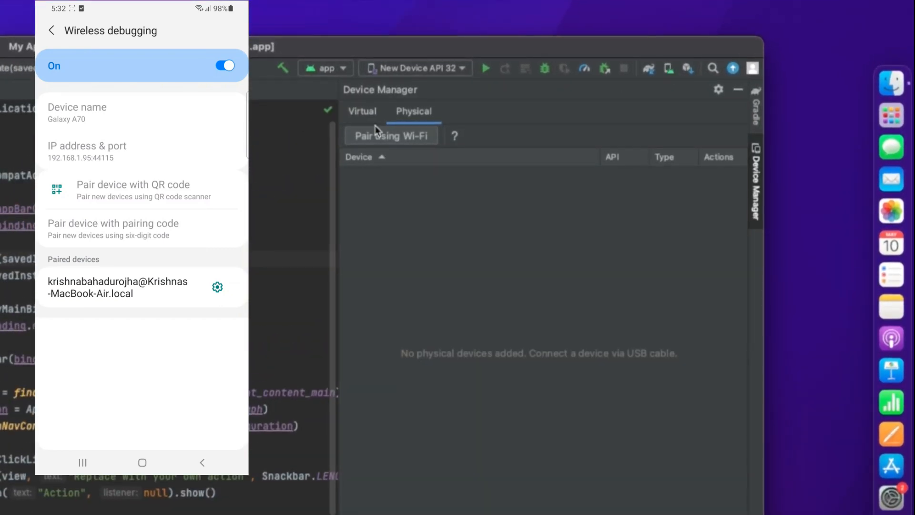
pyautogui.click(377, 107)
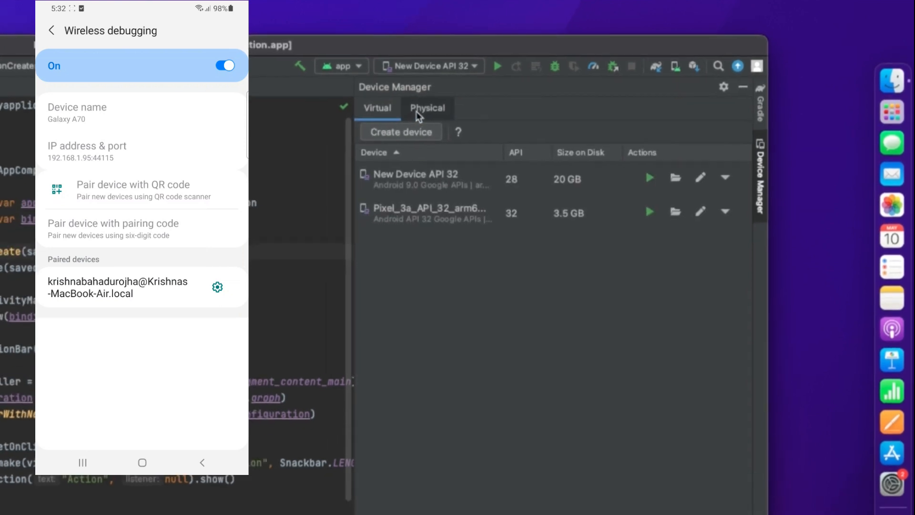
pyautogui.click(427, 108)
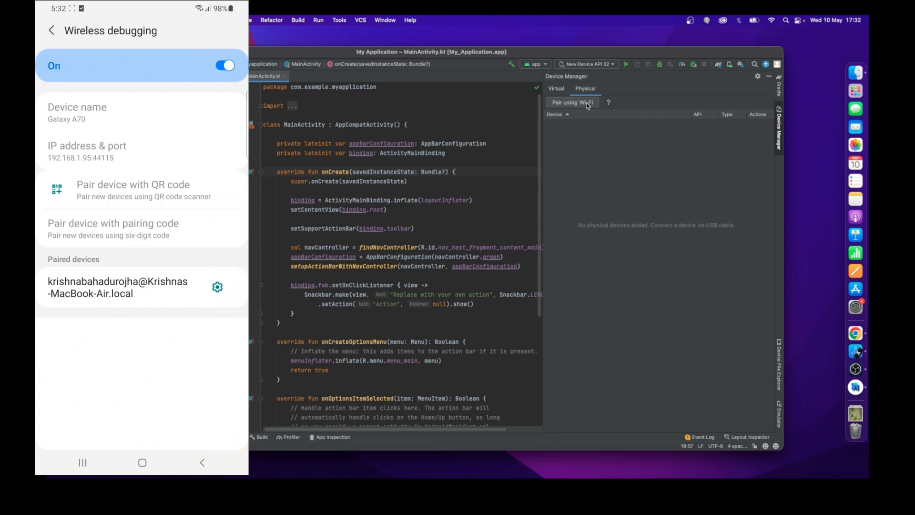
# Pair the Samsung SM-A705YN via QR code over Wi-Fi and return the phone home
pyautogui.click(572, 102)
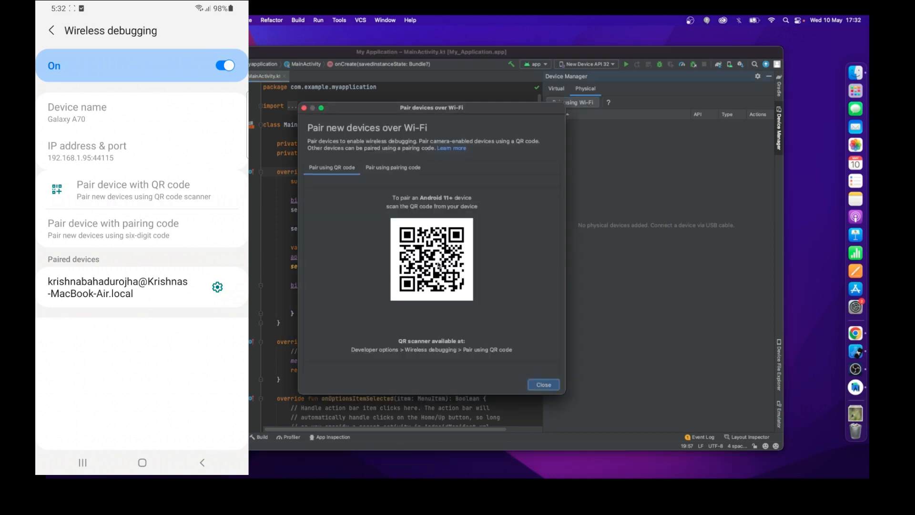
pyautogui.moveTo(470, 319)
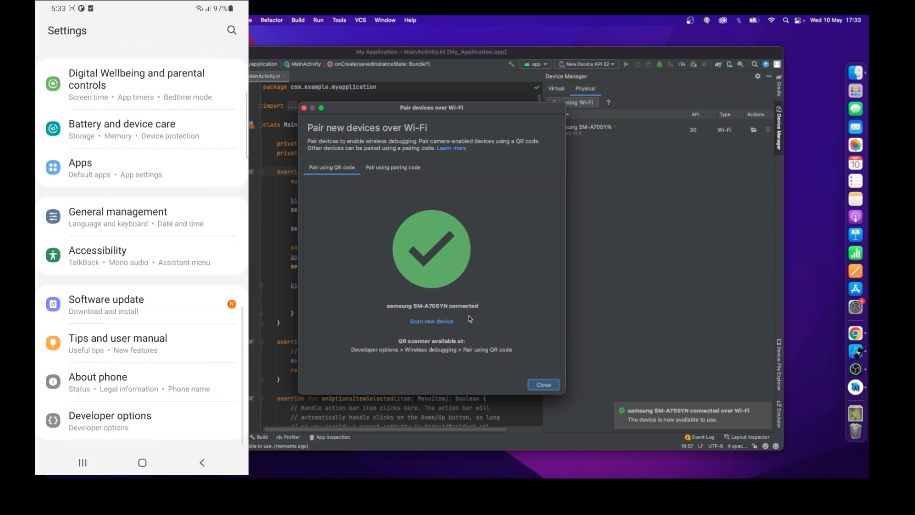
pyautogui.click(142, 463)
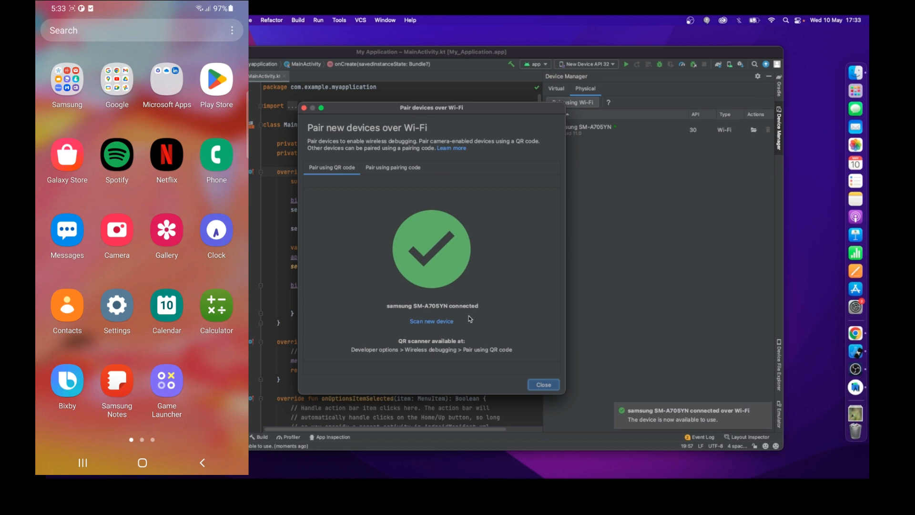
pyautogui.moveTo(476, 257)
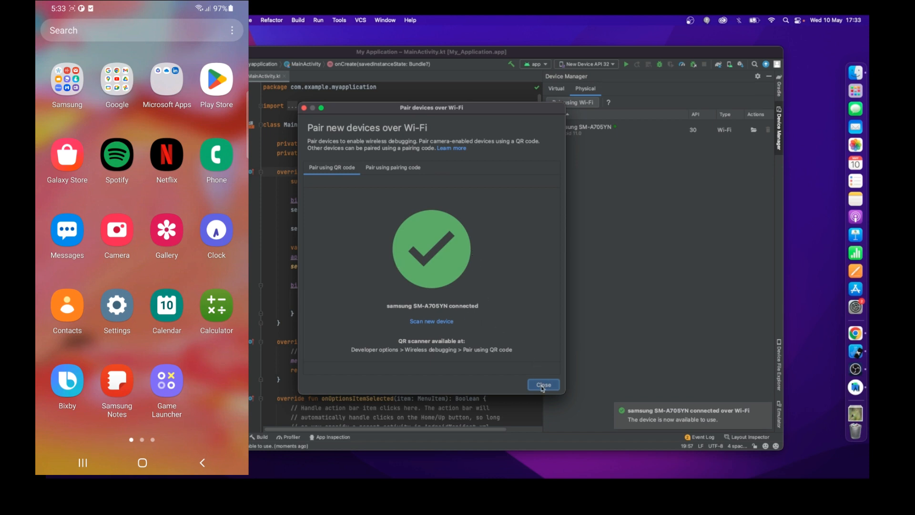
# Dismiss the pairing dialog and select the Samsung SM-A705YN as the run target
pyautogui.click(543, 384)
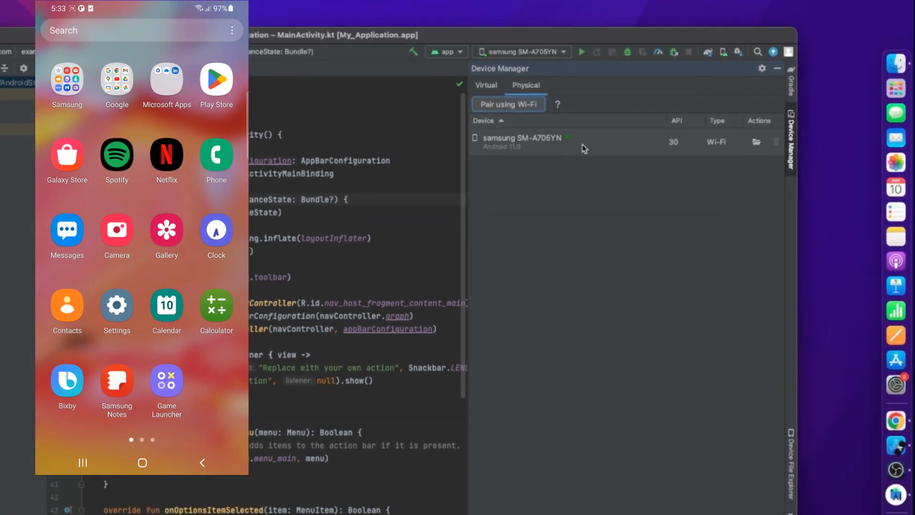
pyautogui.click(518, 52)
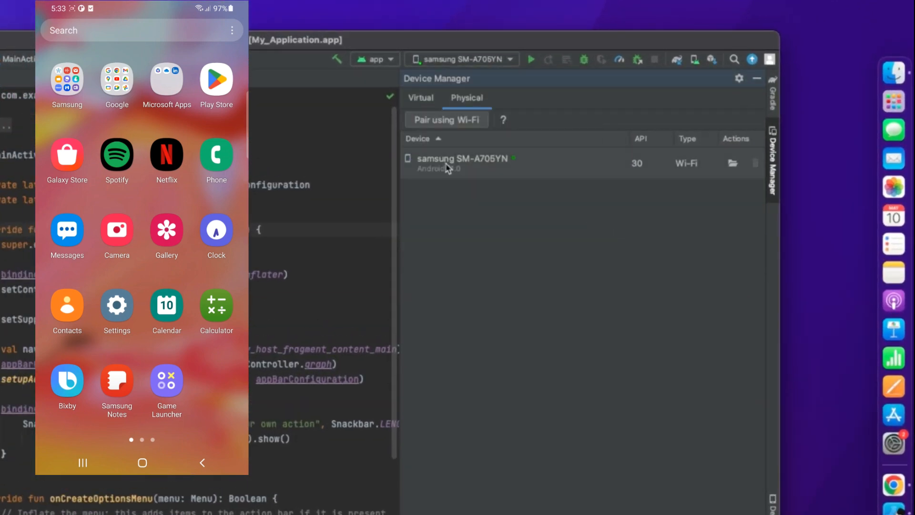
pyautogui.moveTo(530, 59)
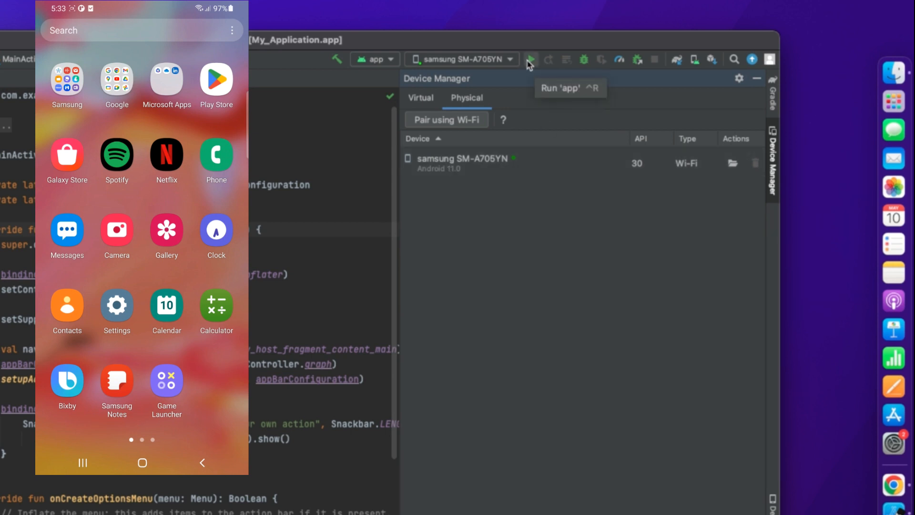
# Launch the app on the Samsung SM-A705YN so it shows the First Fragment screen
pyautogui.click(529, 59)
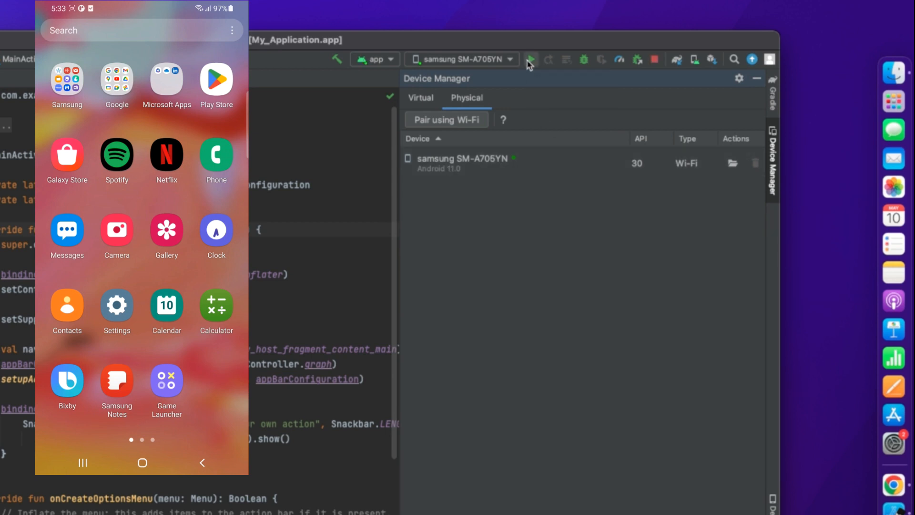
pyautogui.click(529, 59)
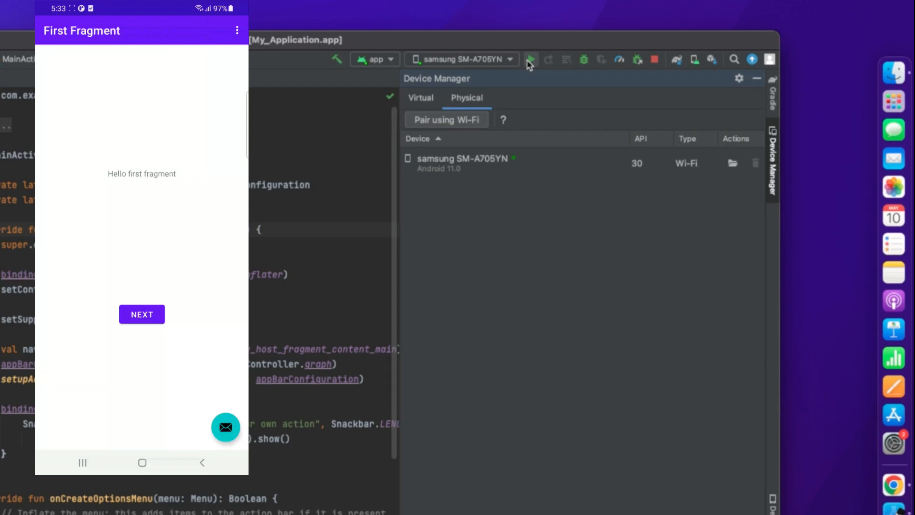